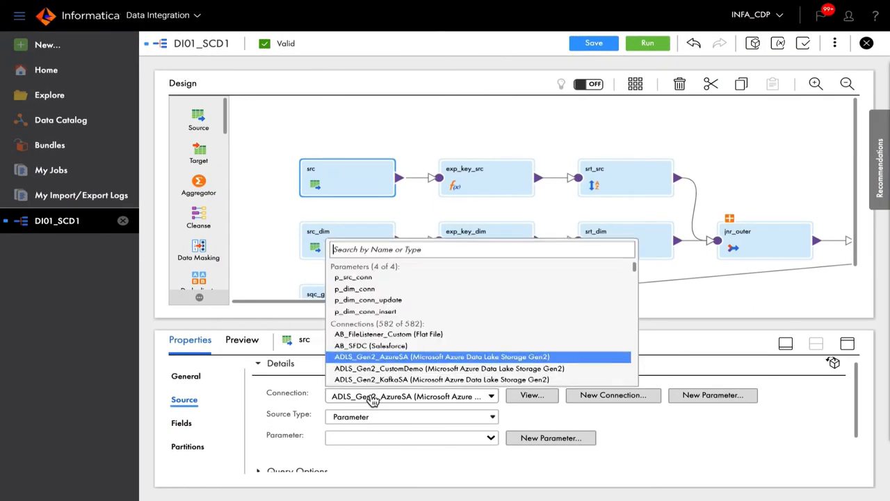
Step: Search the Connection list for BigQuery, pick Google BigQuery_2, then search for Snowflake
{"action": "type", "text": "bigqu"}
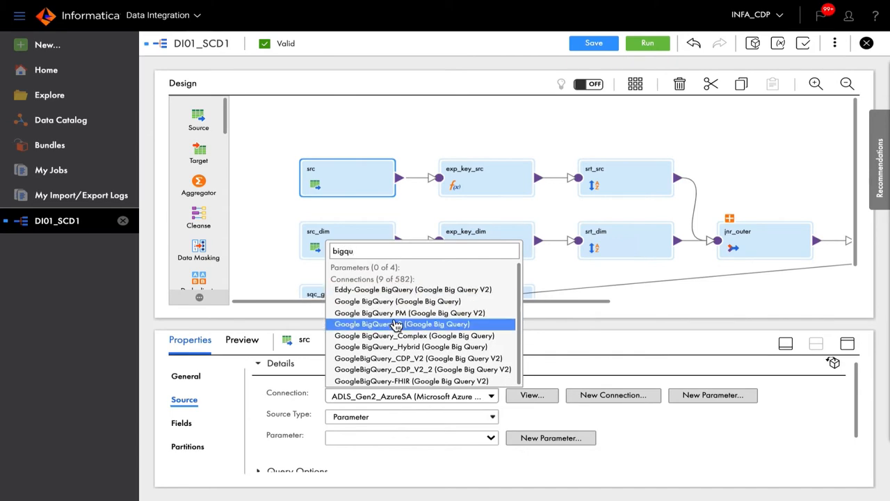
{"action": "left_click", "coordinate": [399, 324]}
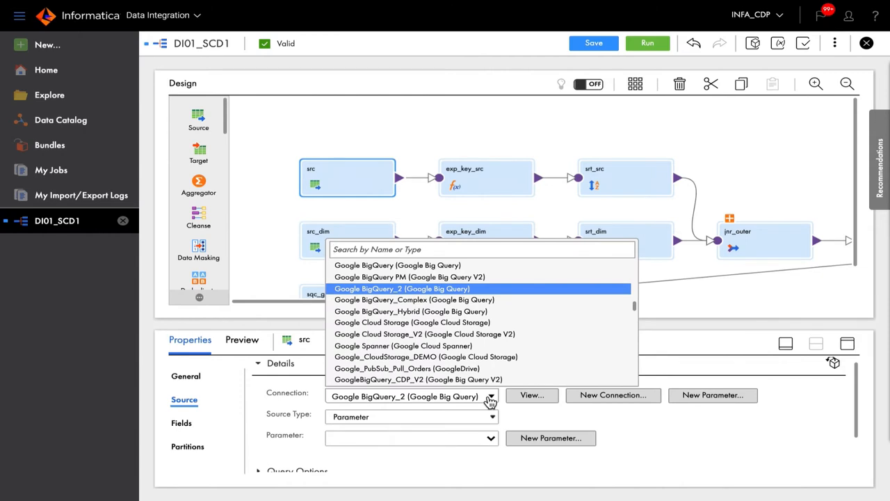
{"action": "type", "text": "snowfl"}
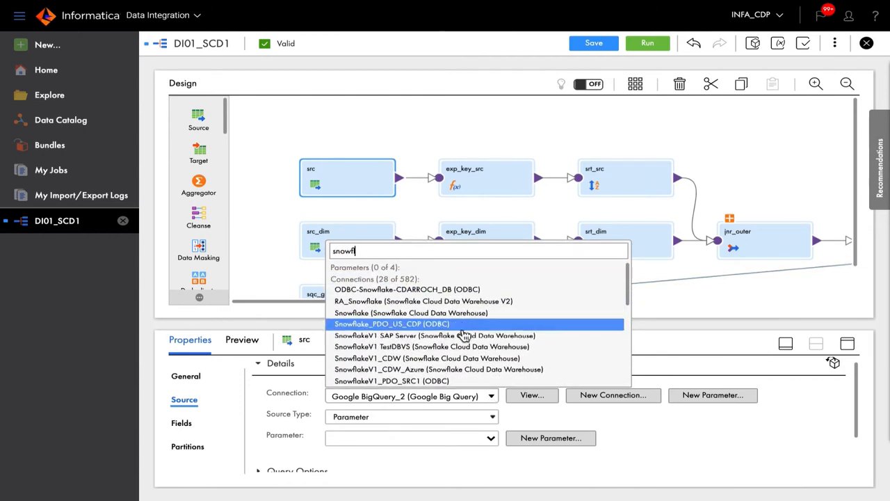
{"action": "mouse_move", "coordinate": [457, 382]}
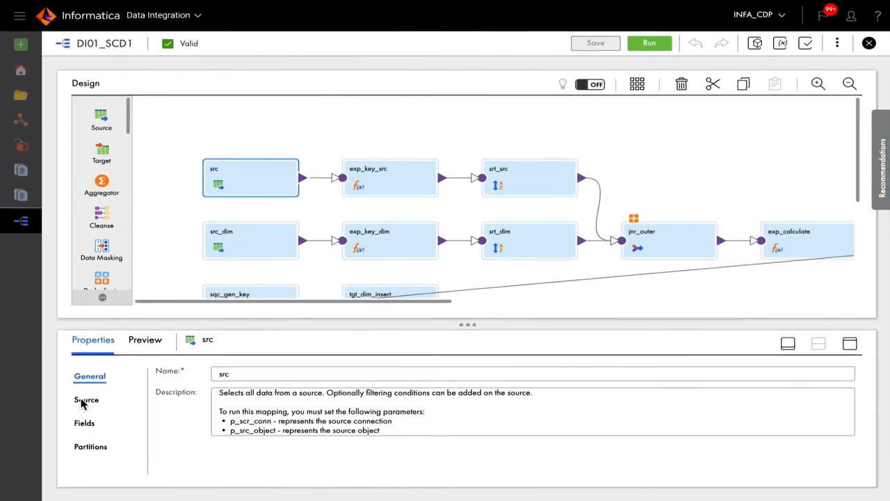
Step: Set the src object parameter to p_src_object alongside connection p_src_conn and source type Parameter
{"action": "left_click", "coordinate": [86, 400]}
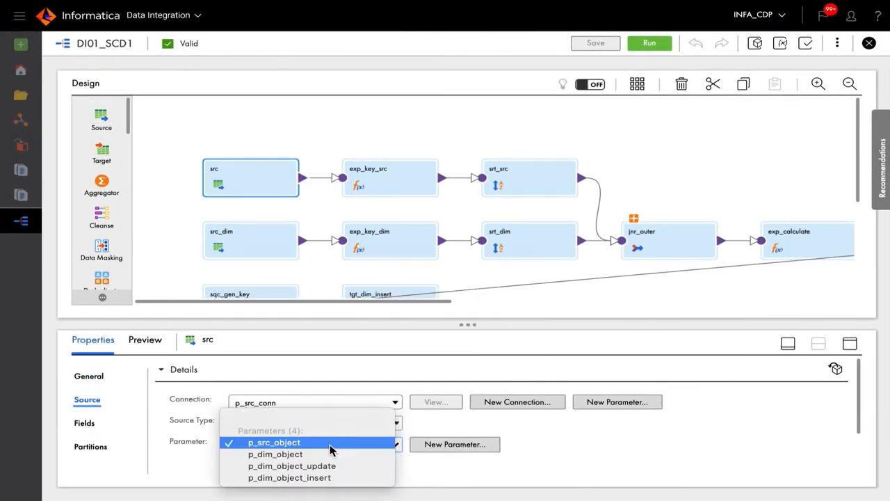
{"action": "left_click", "coordinate": [272, 442]}
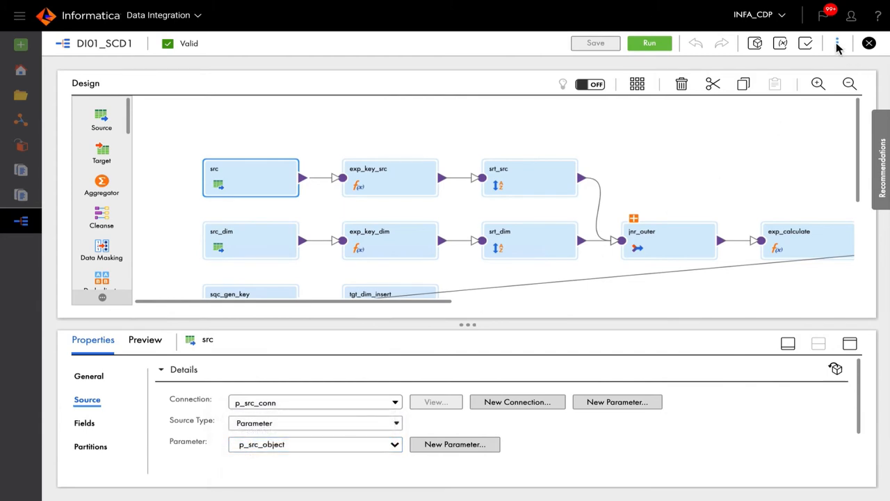
{"action": "left_click", "coordinate": [841, 43]}
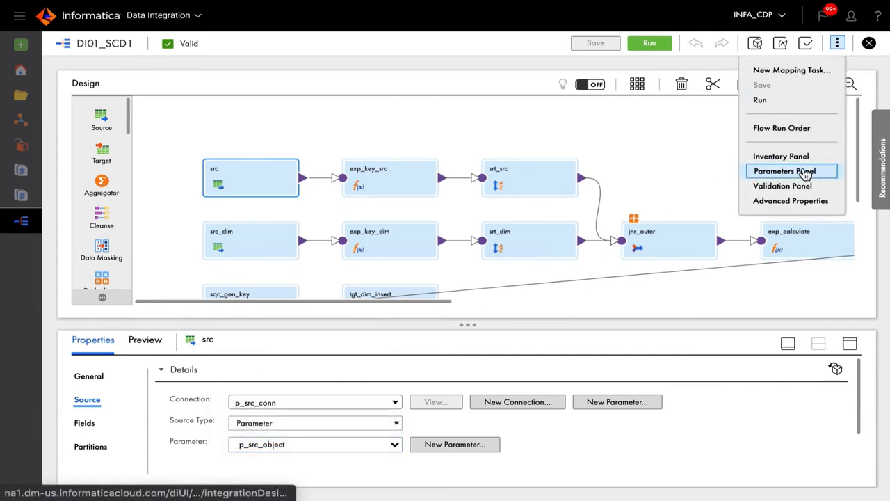
Step: Show the Parameters panel listing input parameters p_src_conn through p_dim_object_insert
{"action": "left_click", "coordinate": [793, 171]}
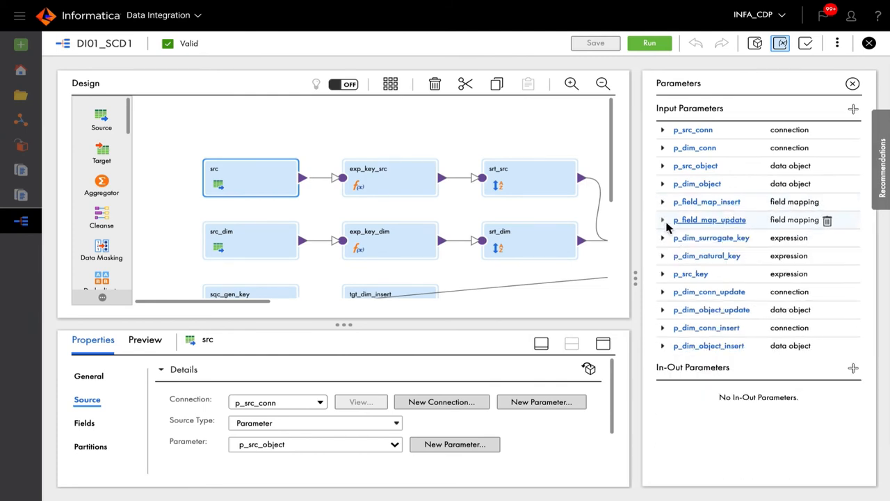
{"action": "mouse_move", "coordinate": [662, 225]}
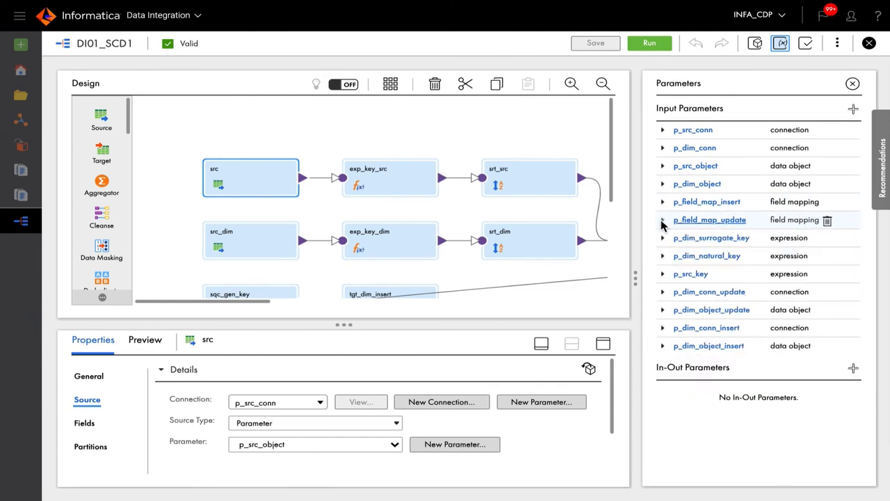